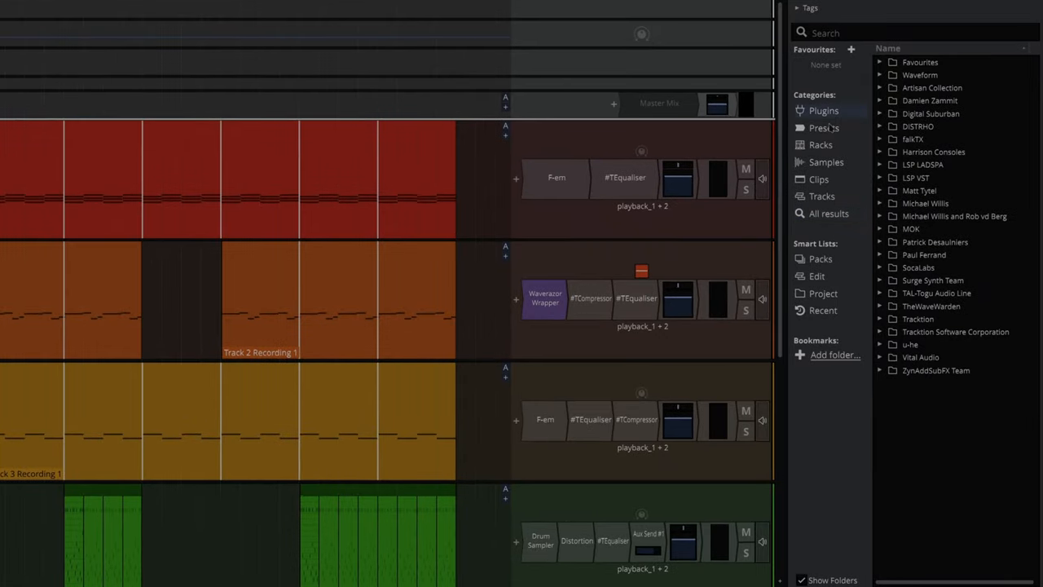
Step: Drag the impulse-reverb-mono plugin from the browser onto the top red track's effect chain
click(826, 162)
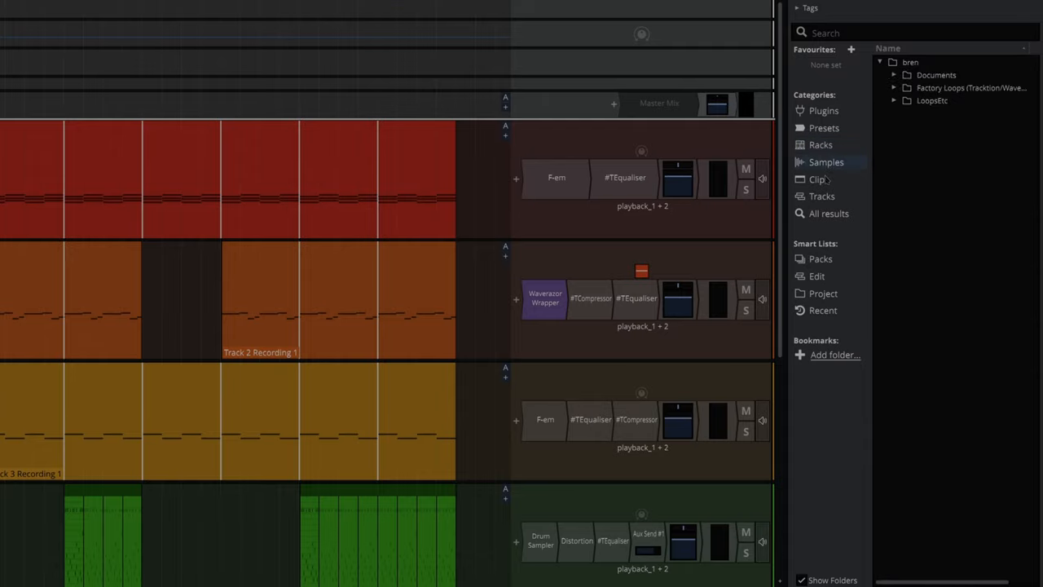
click(828, 213)
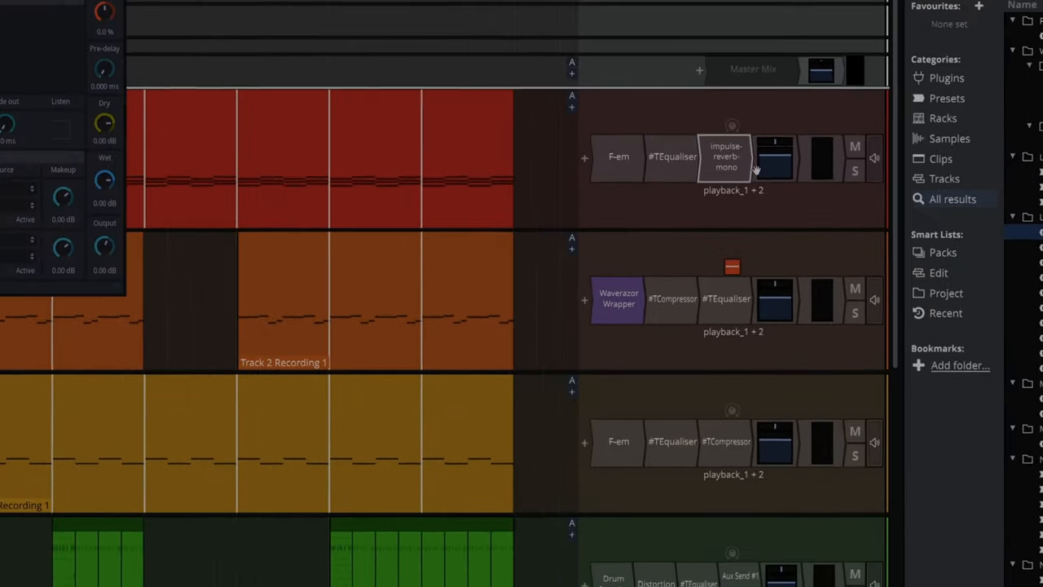
Step: Hide the reverb's settings window and search the browser for 'reverb'
double_click(726, 156)
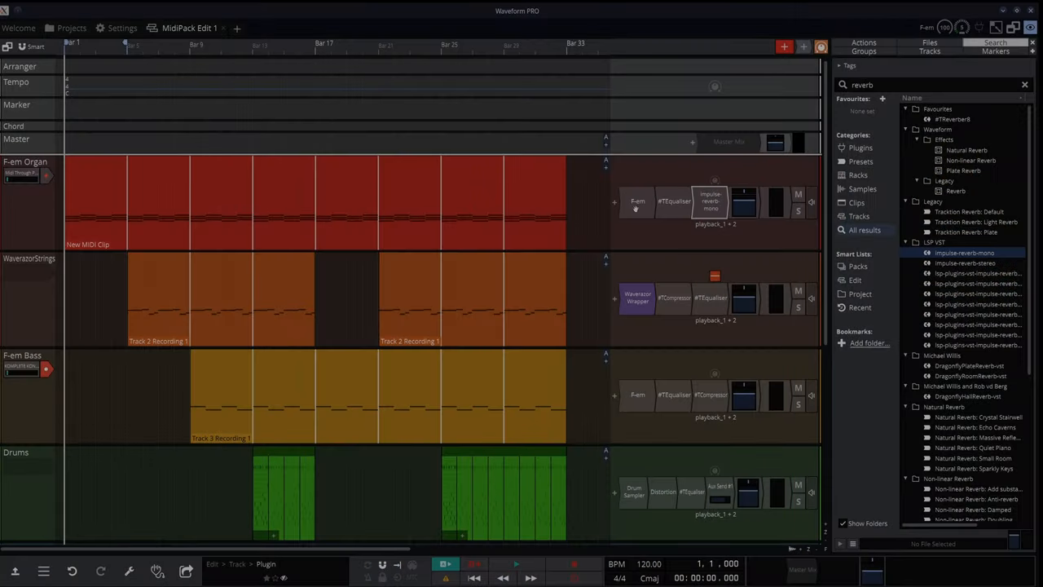
mouse_move(616, 202)
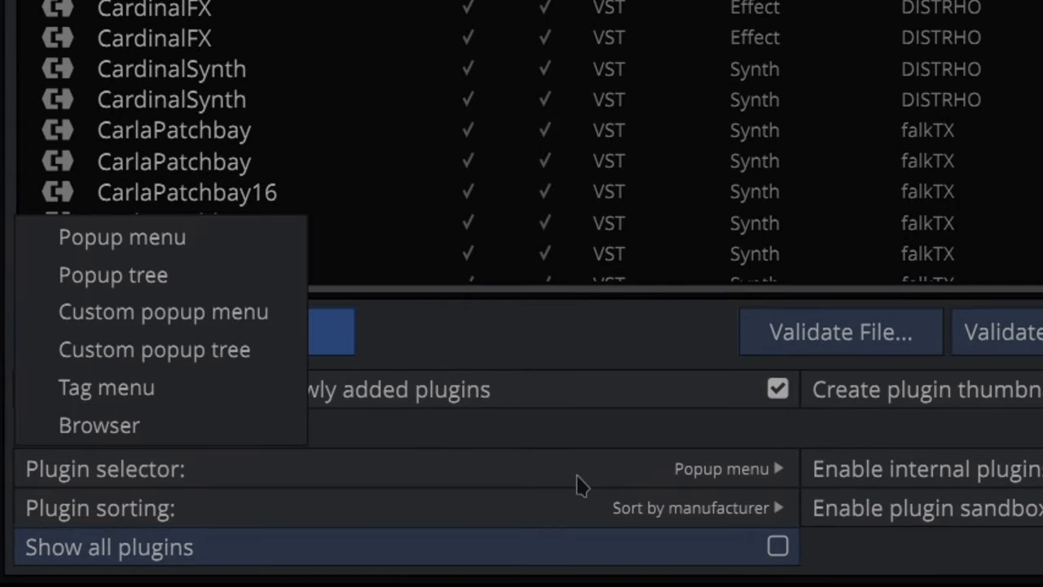
mouse_move(153, 349)
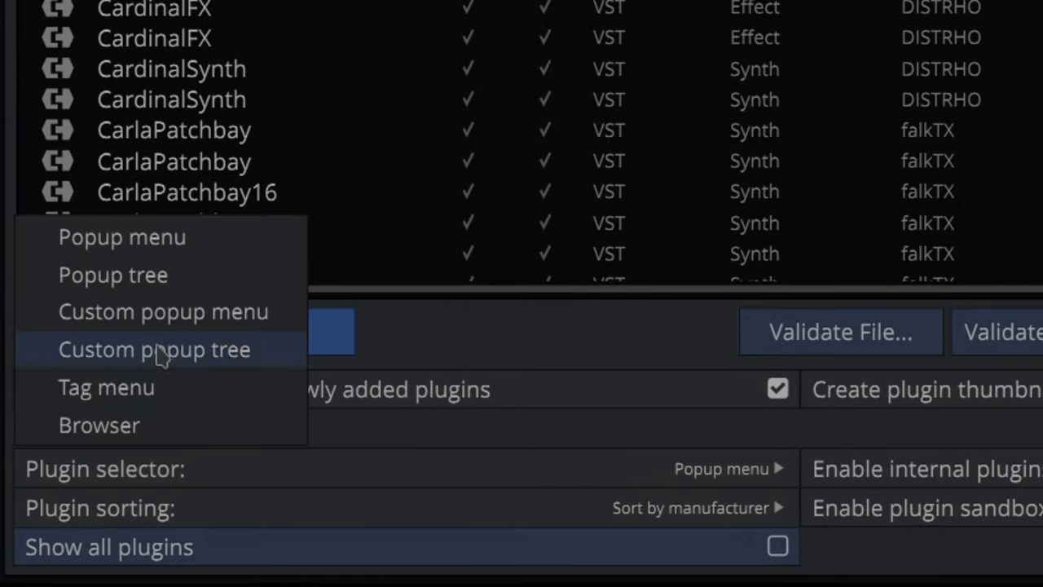
mouse_move(163, 311)
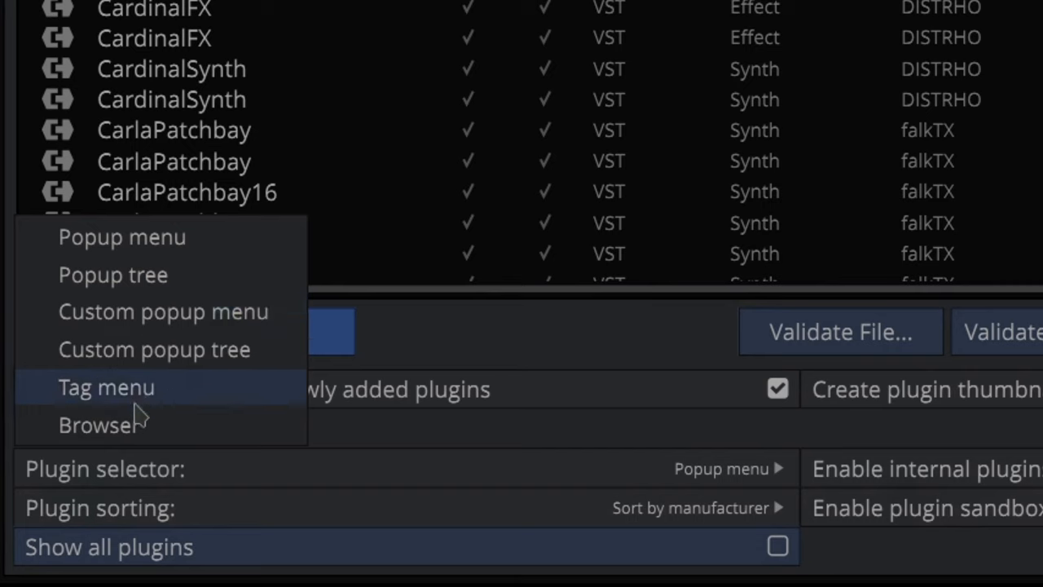
mouse_move(99, 424)
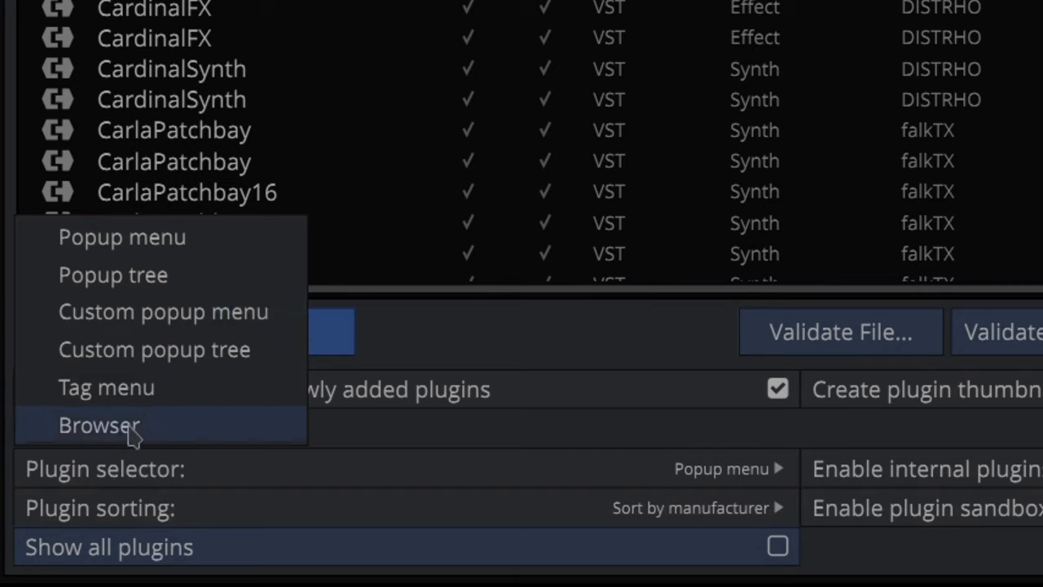
Step: Choose Browser as the Plugin selector in the Plugins settings
click(98, 424)
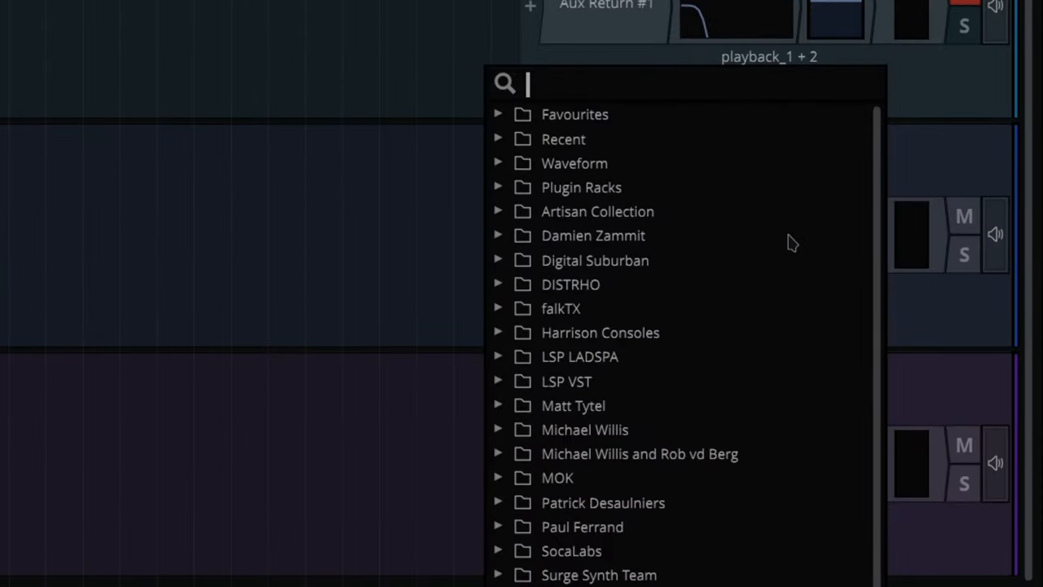
Step: Search 'mini' in the plugin picker and load Miniraze onto the empty Track 6
text(mini)
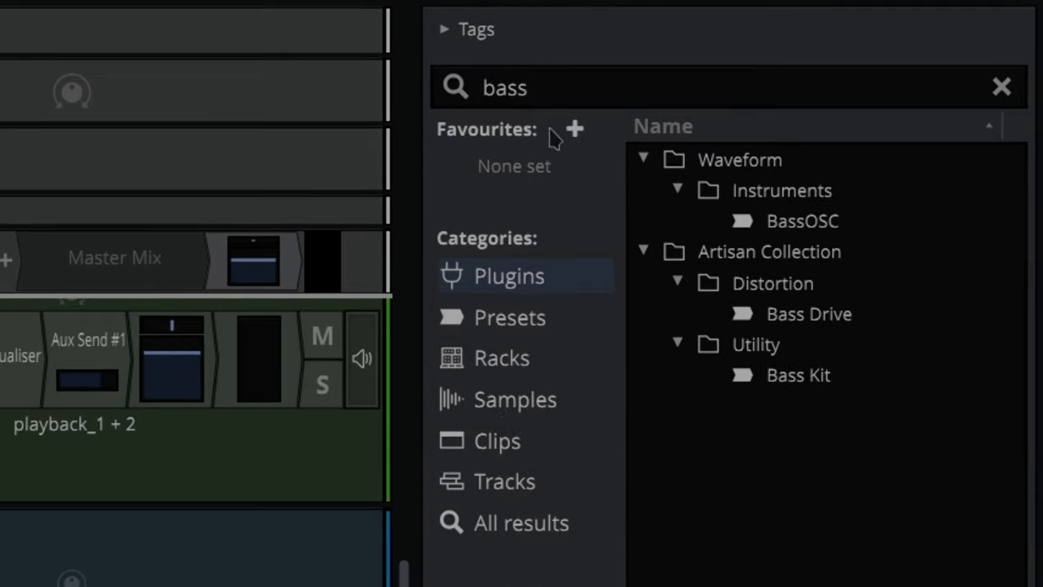
mouse_move(528, 401)
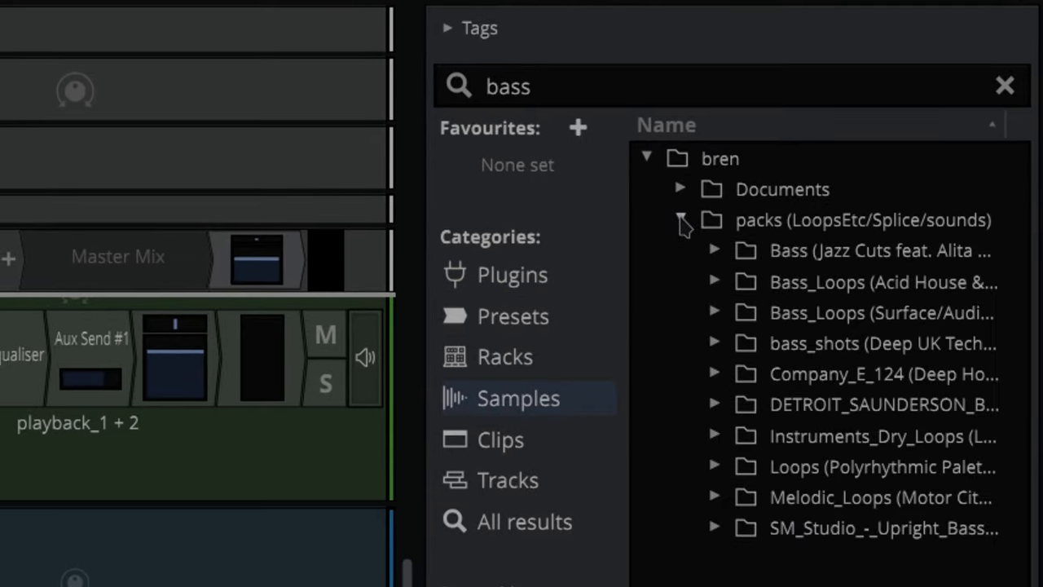
Step: Expand the packs and Bass sample folders and drag a bass sample into the edit
click(681, 220)
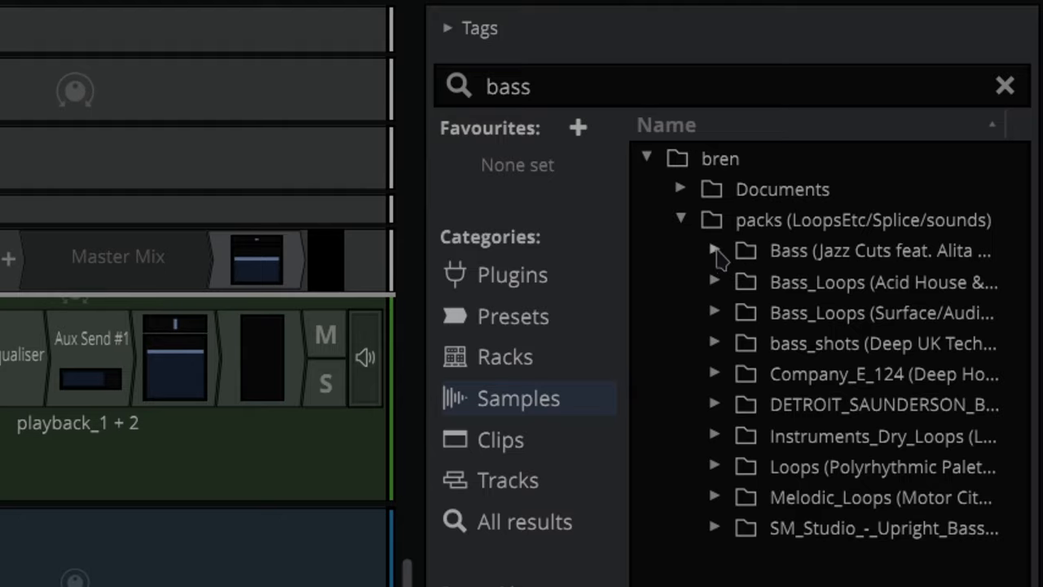
click(714, 251)
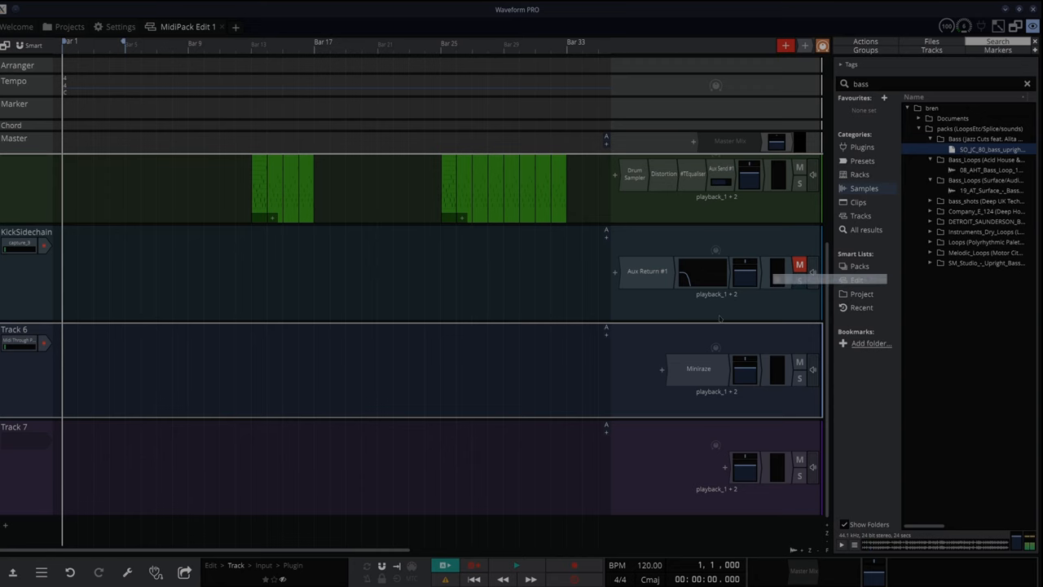
drag(986, 150, 157, 466)
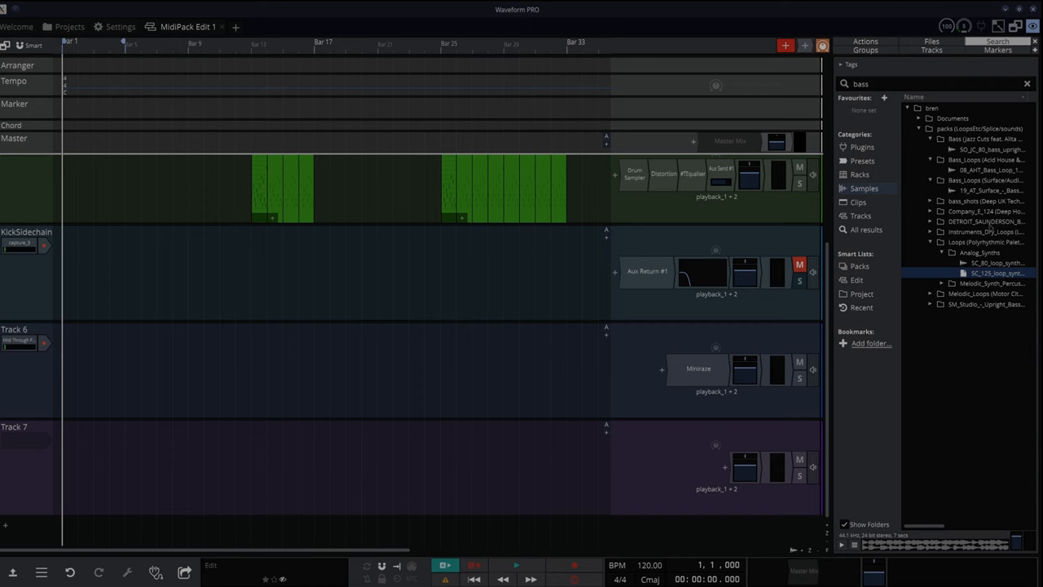
click(1026, 84)
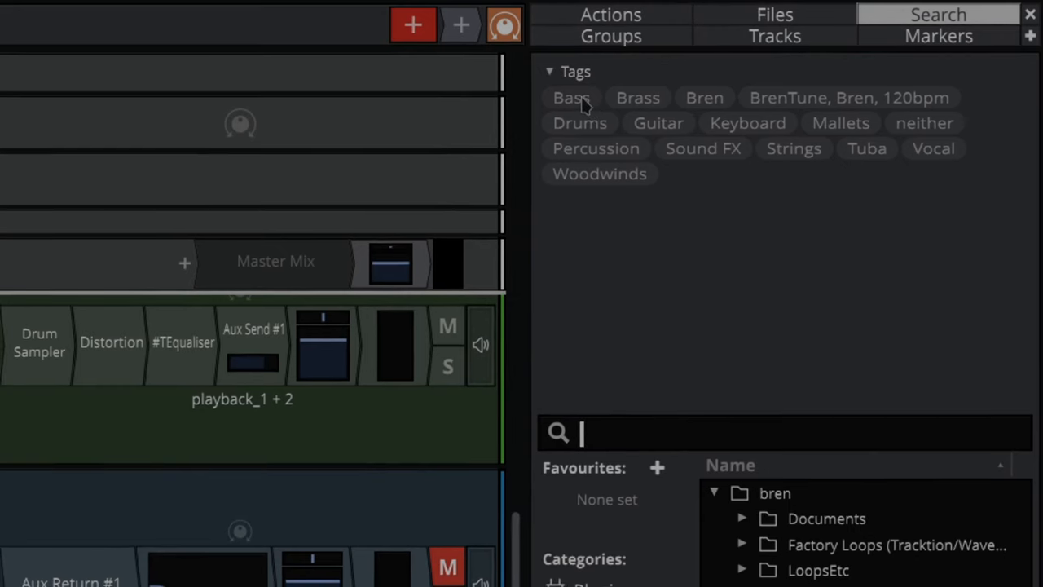
Step: Clear the Bass tag filter and browse All results across every category
click(571, 98)
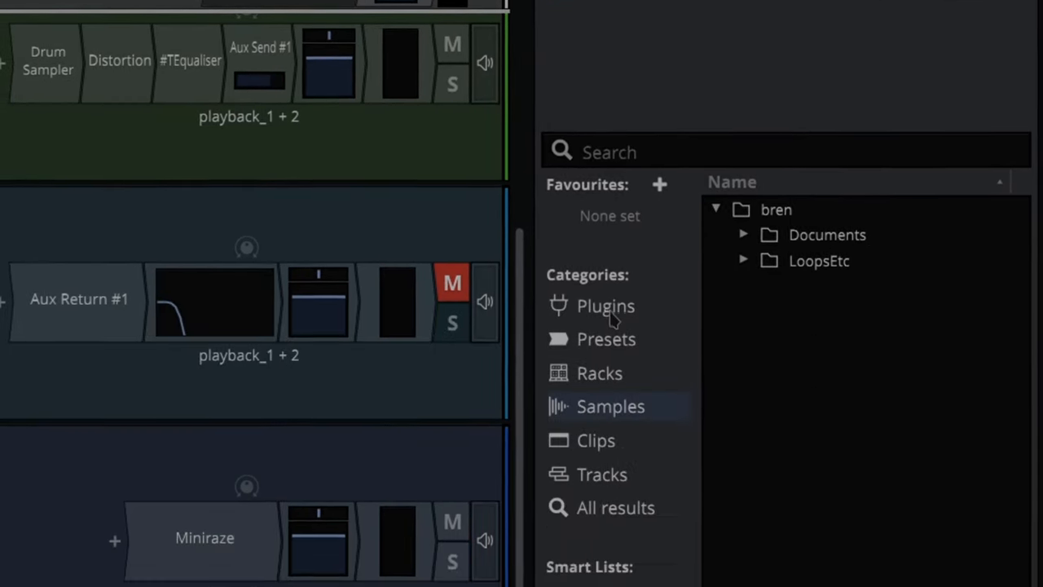
click(616, 506)
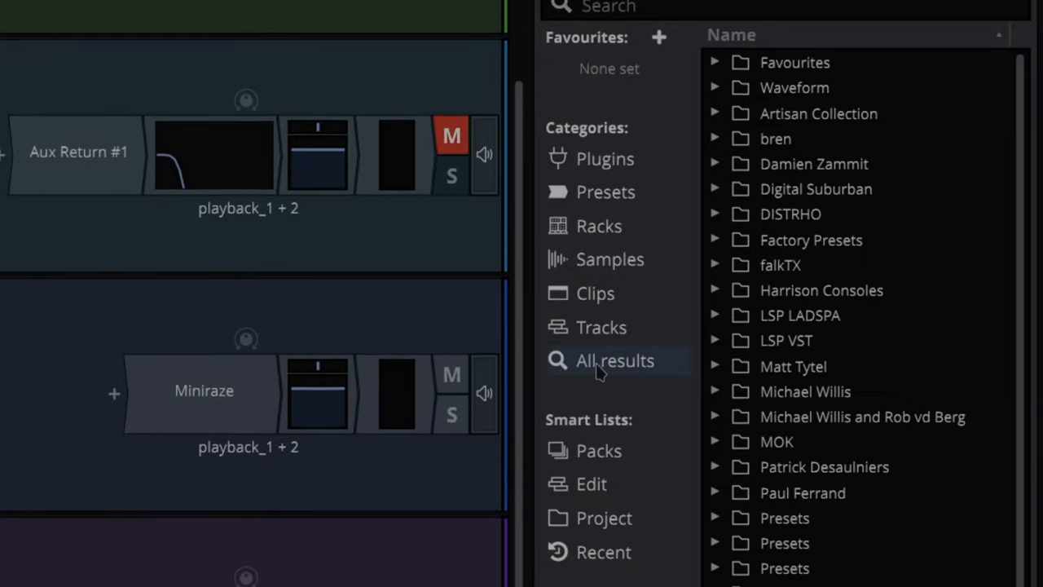
scroll(down, 3)
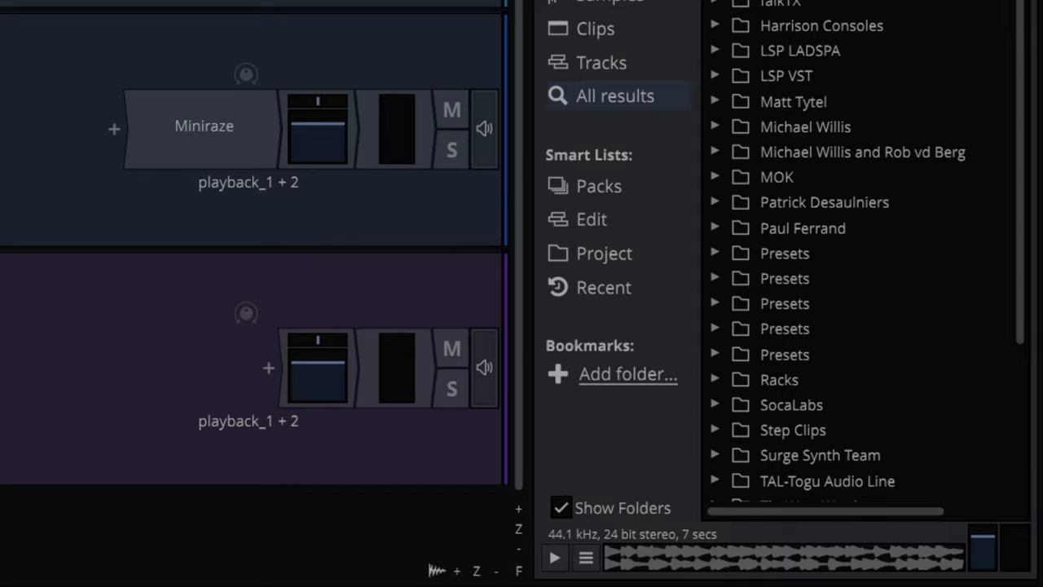
scroll(down, 3)
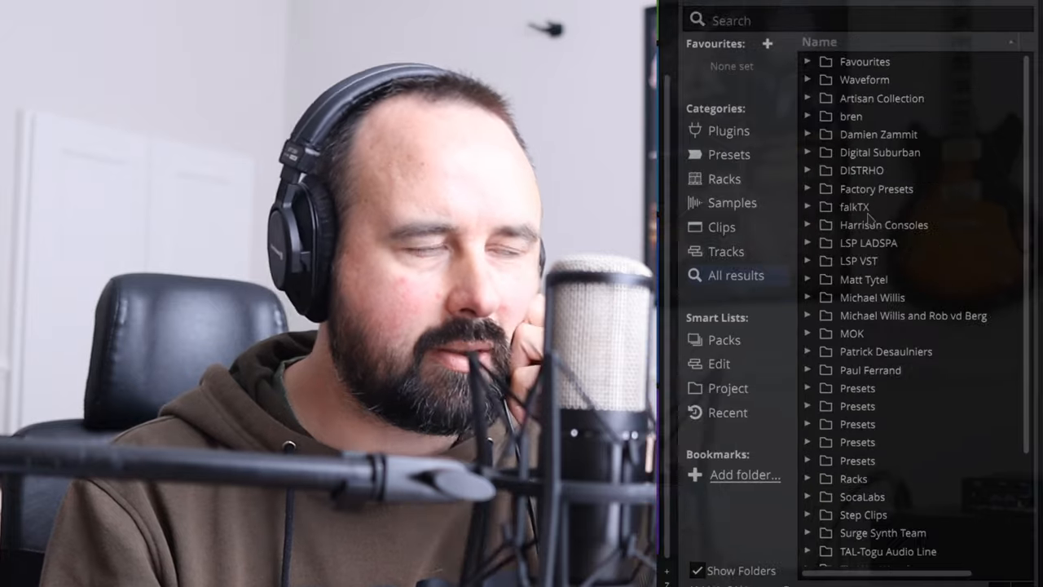
Step: Browse Racks, Presets and Clips, ending on the Packs list of Multi Sampler Content
click(723, 178)
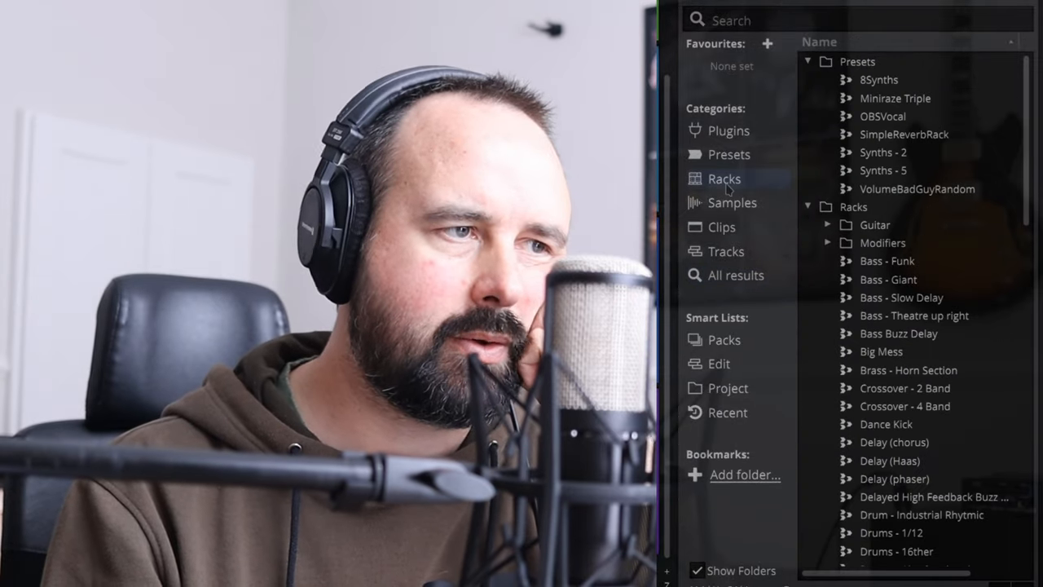
click(729, 153)
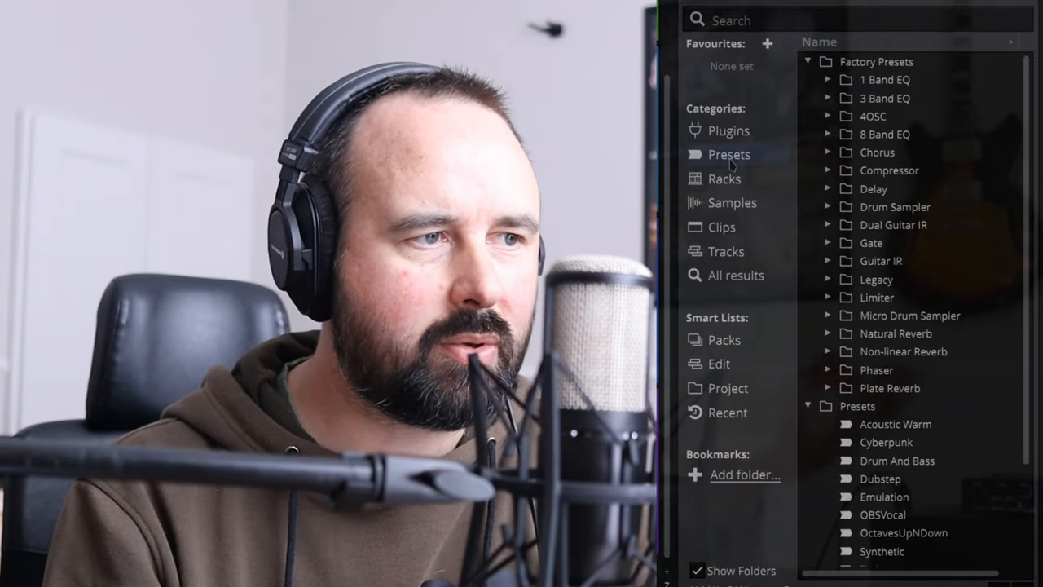
click(721, 227)
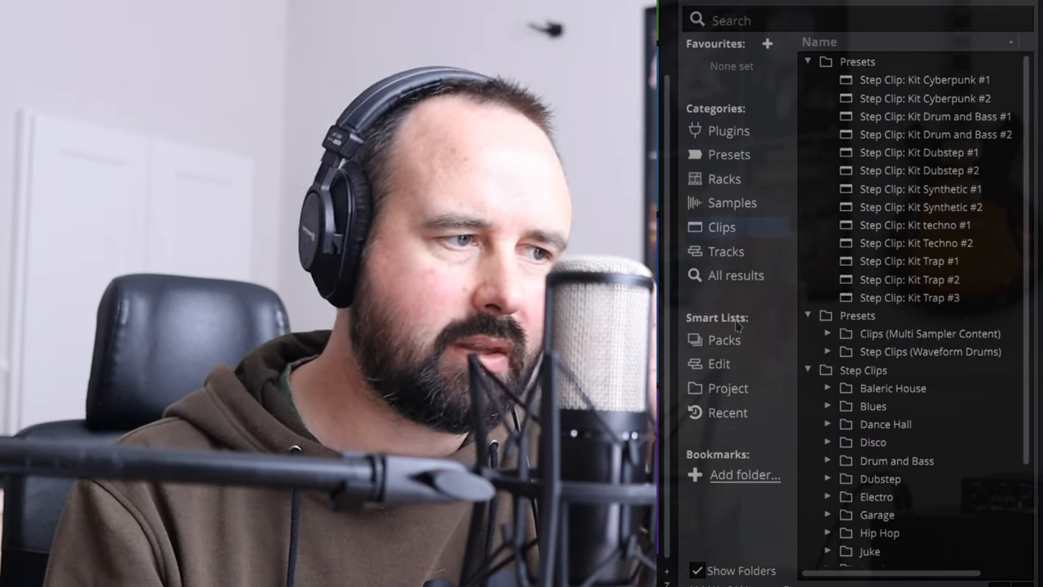
click(724, 341)
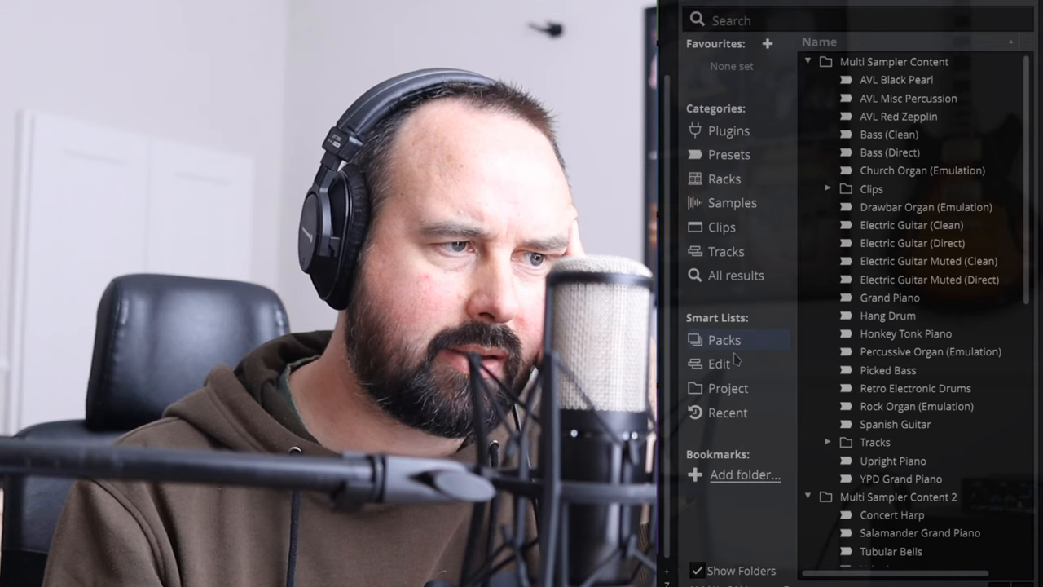